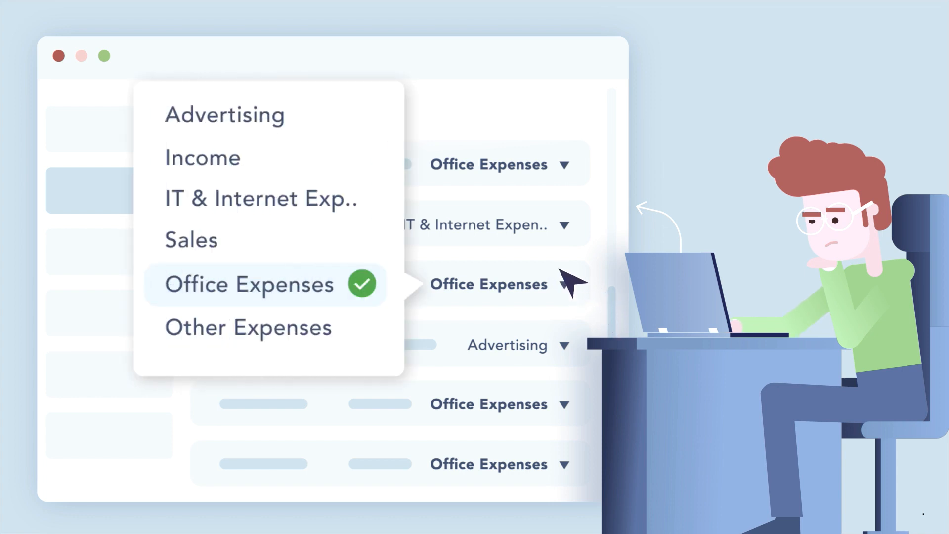
# Go to Accountant > Bulk Update and launch the Filter and Bulk Update dialog.
pyautogui.click(259, 198)
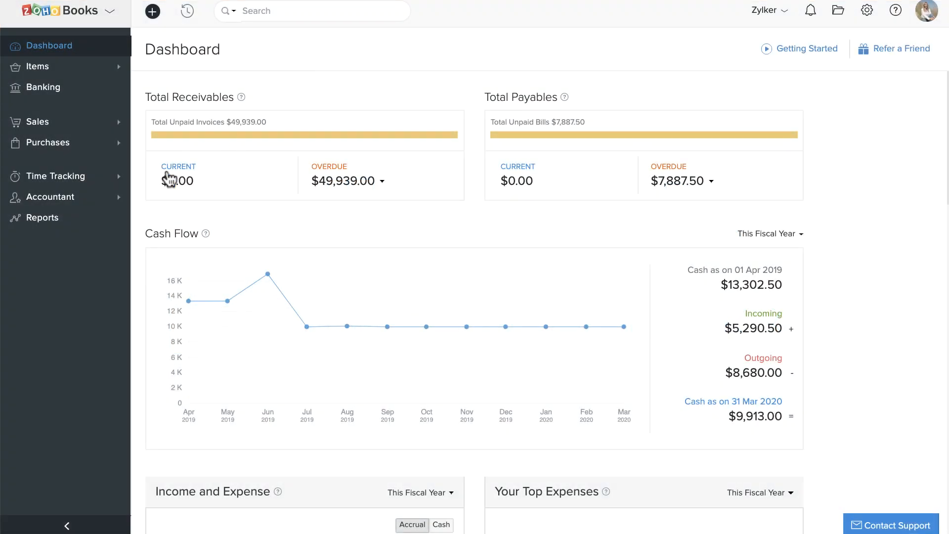
pyautogui.click(51, 196)
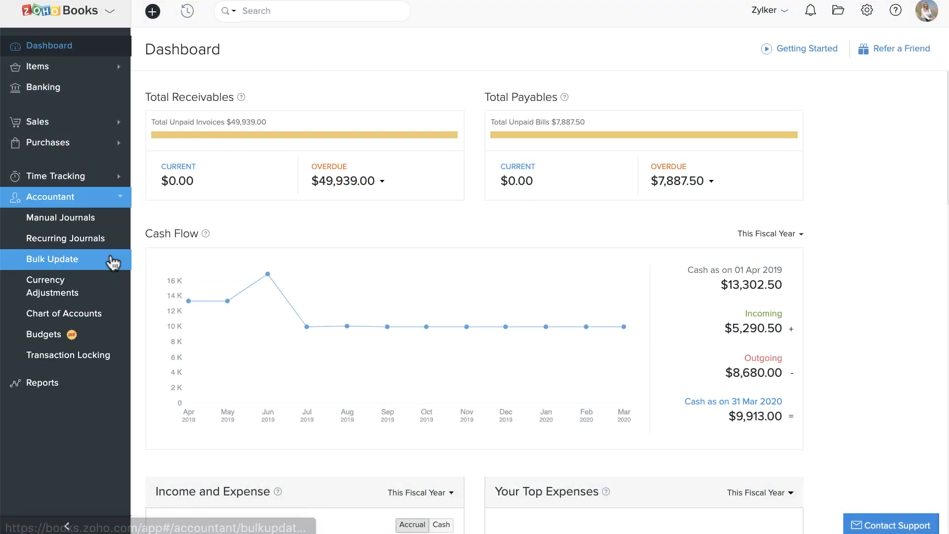
pyautogui.click(52, 258)
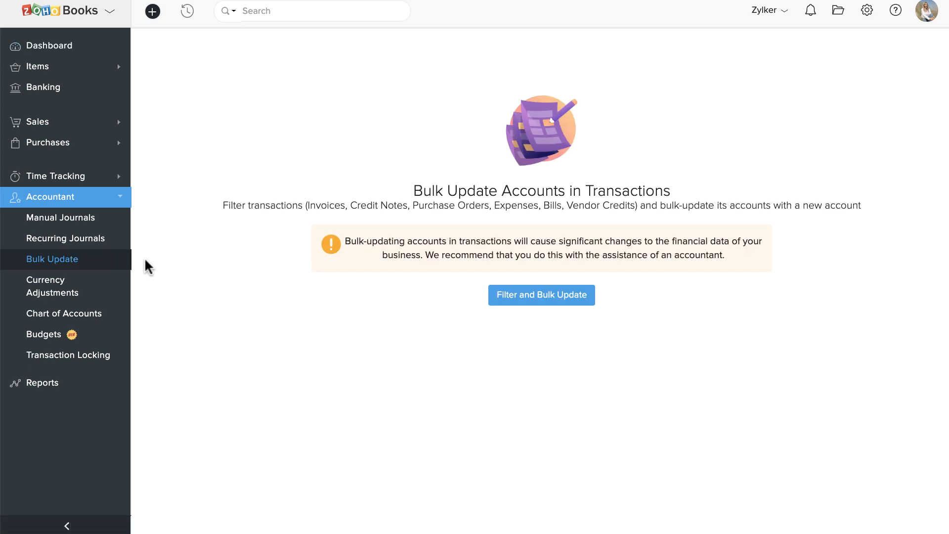
pyautogui.click(541, 294)
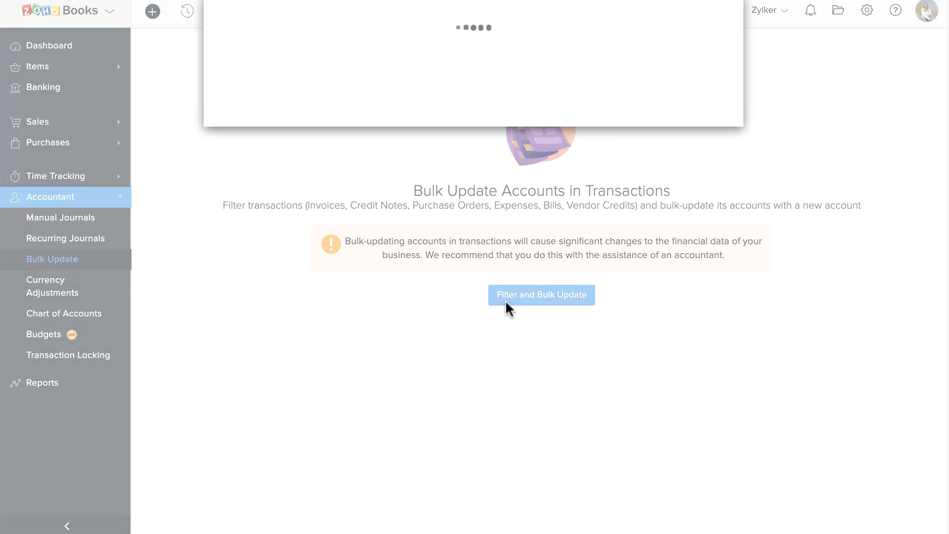
# Search Office Expenses transactions dated 01 Aug–30 Oct 2019 with amounts from 10 to 100.
pyautogui.click(541, 295)
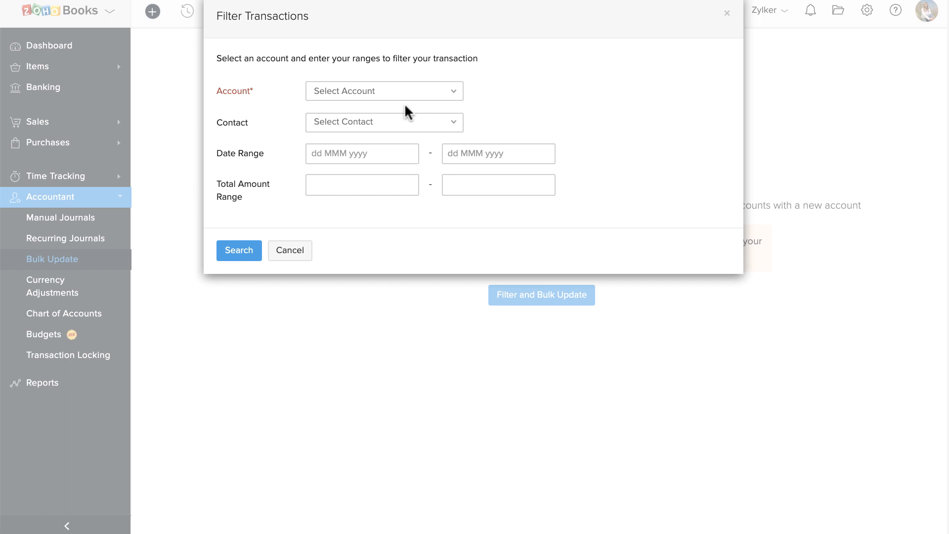
pyautogui.click(383, 91)
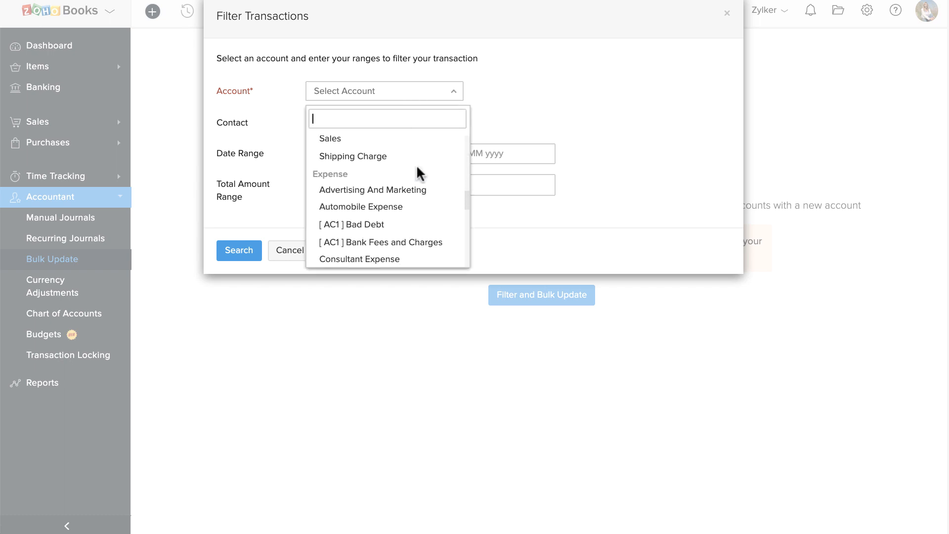
pyautogui.click(351, 259)
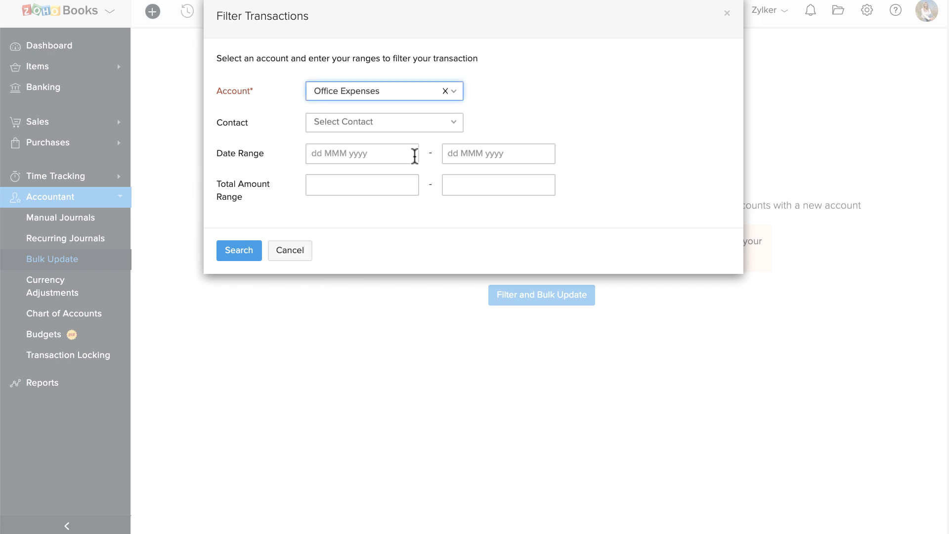
pyautogui.click(383, 122)
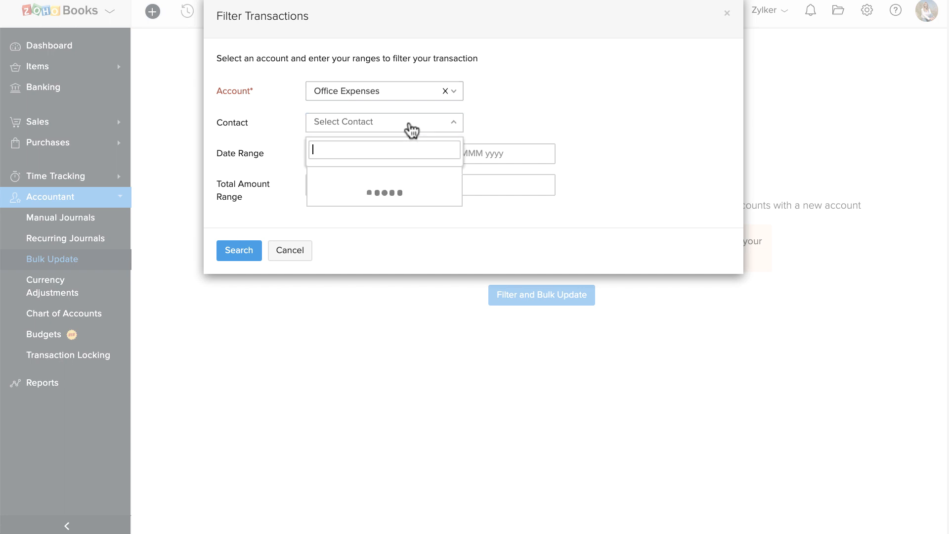
pyautogui.click(361, 153)
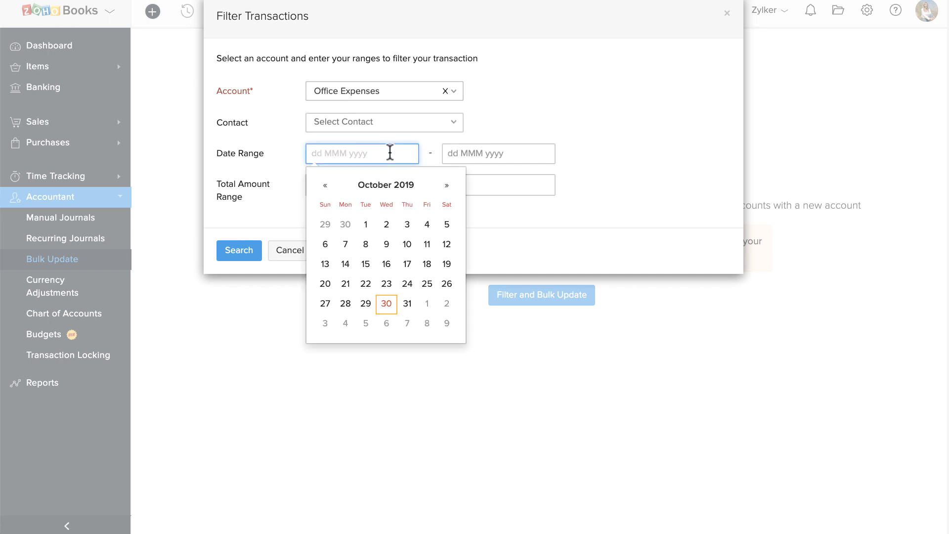
pyautogui.write('01 Aug 2019')
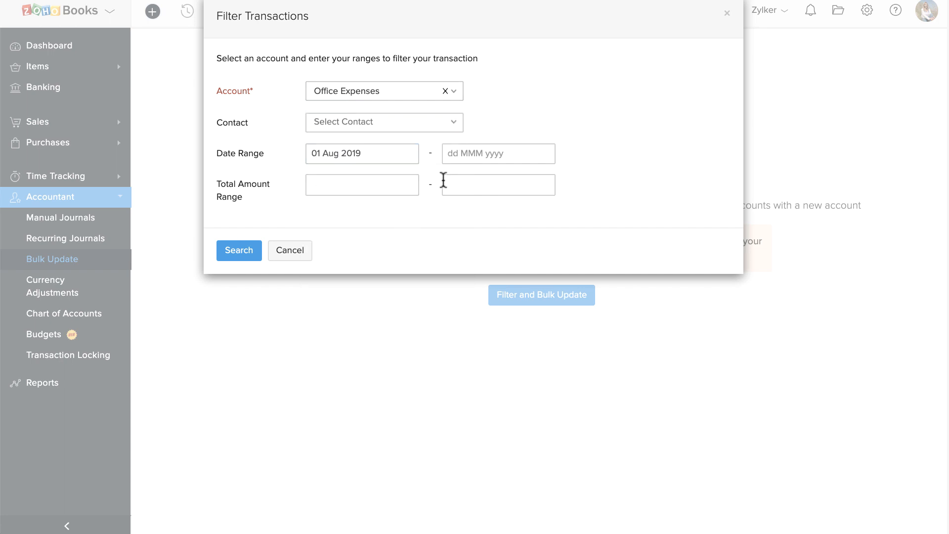
pyautogui.write('30 Oct 2019')
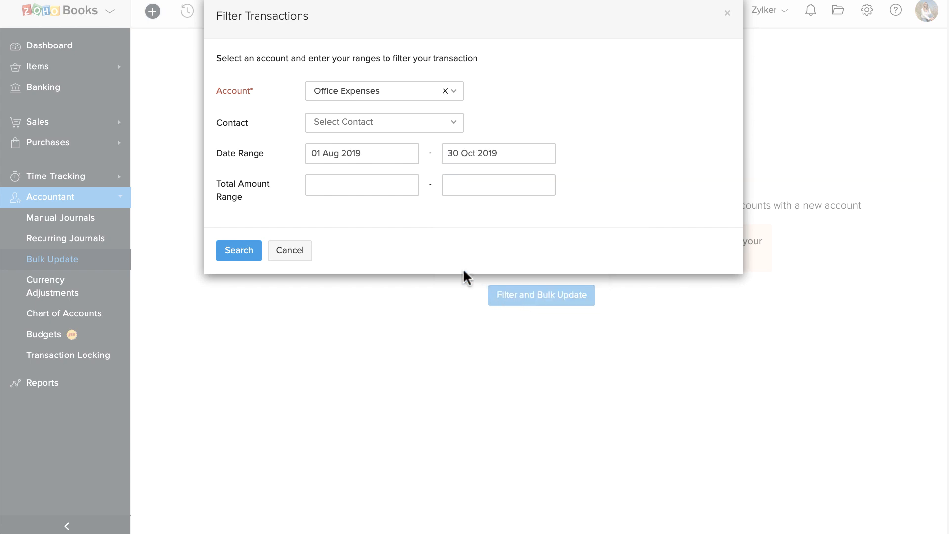
pyautogui.write('10')
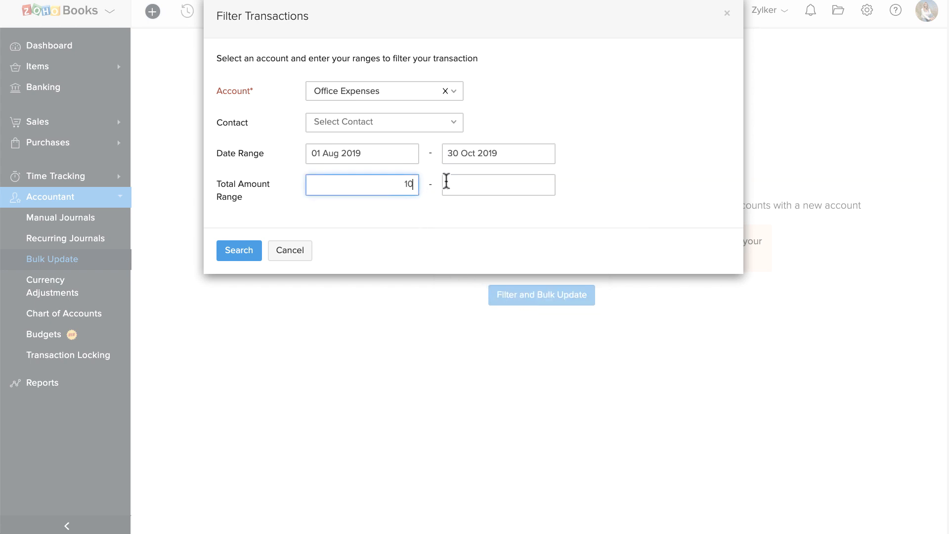
pyautogui.write('100')
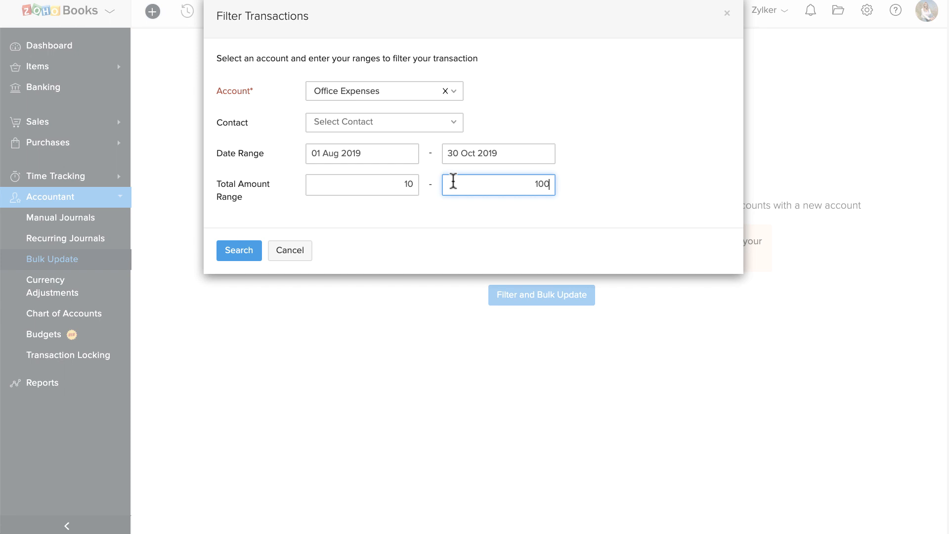
pyautogui.click(238, 251)
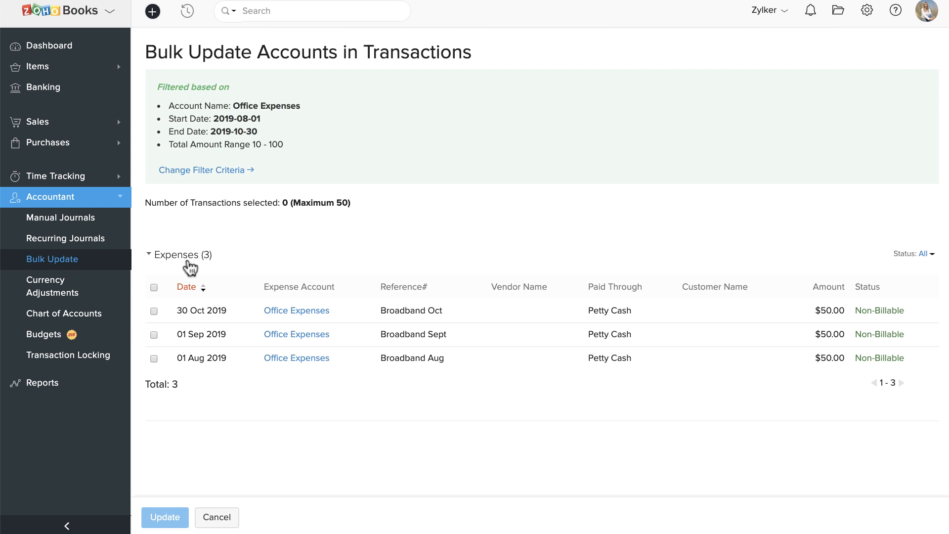
# Select the Broadband Oct and Aug expense rows and choose Update.
pyautogui.click(154, 333)
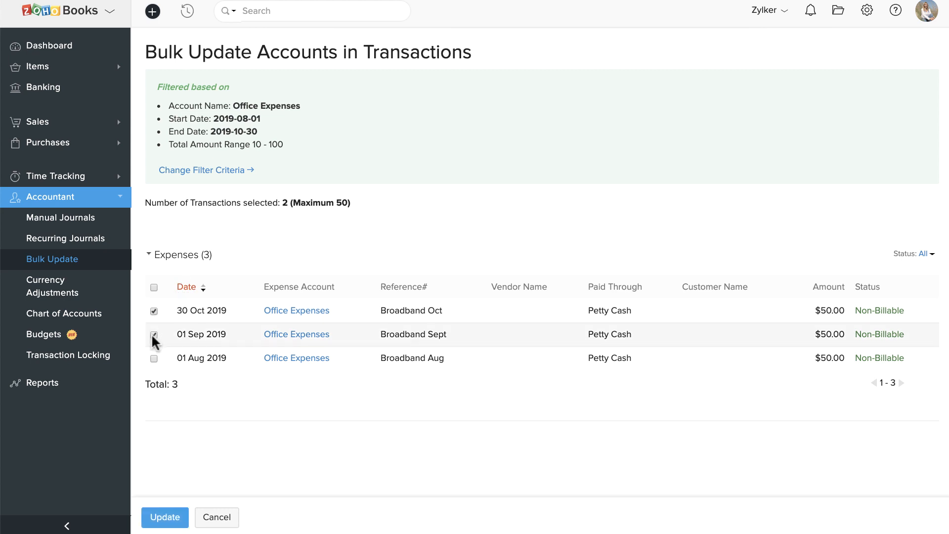
pyautogui.click(154, 358)
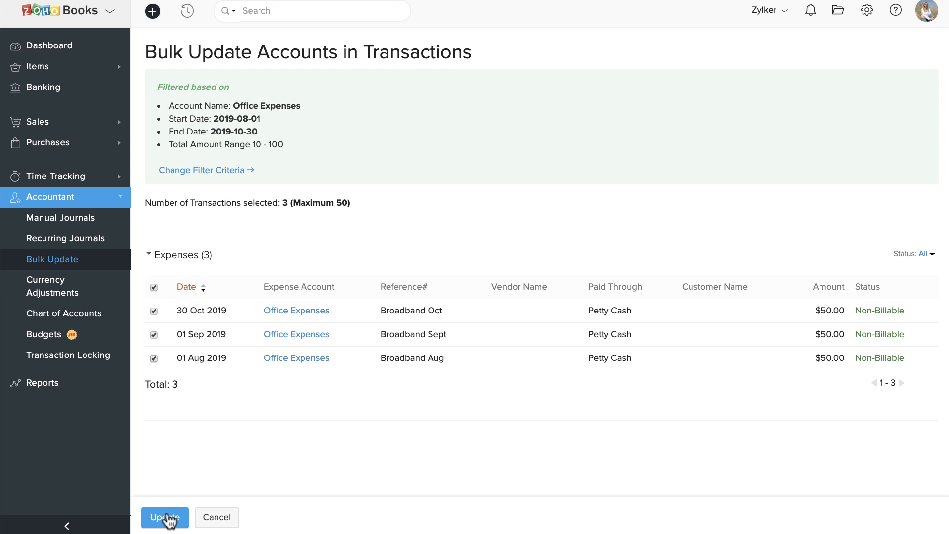
pyautogui.click(164, 517)
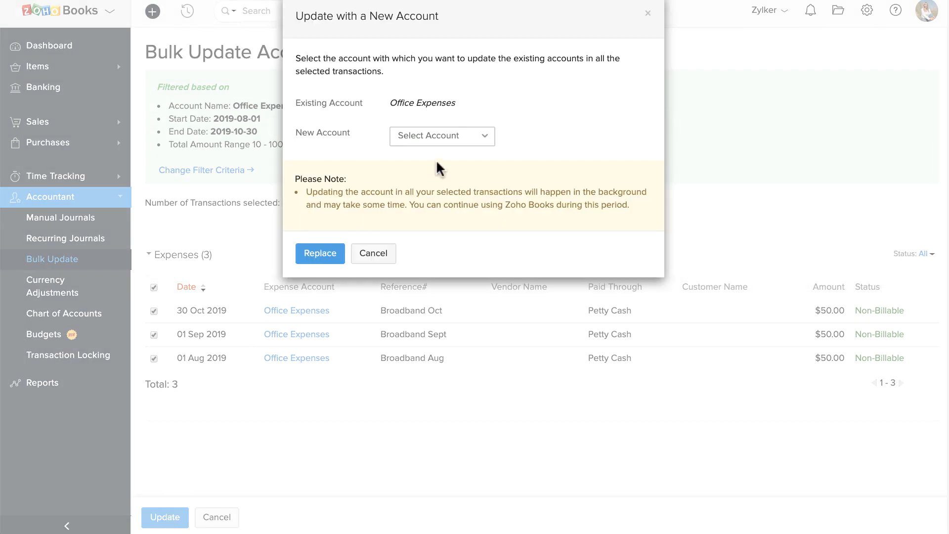
# Replace Office Expenses with IT and Internet Expenses on the selected transactions.
pyautogui.click(441, 136)
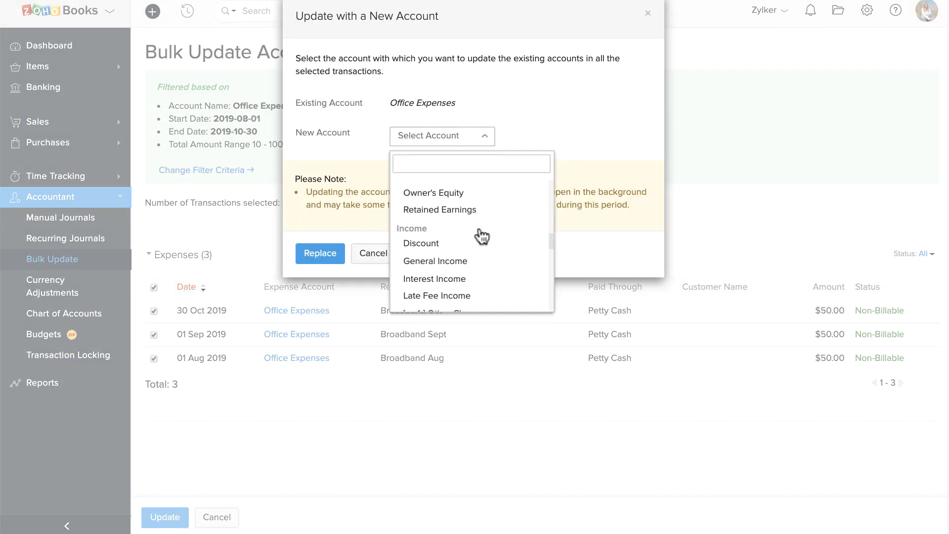
pyautogui.scroll(-3)
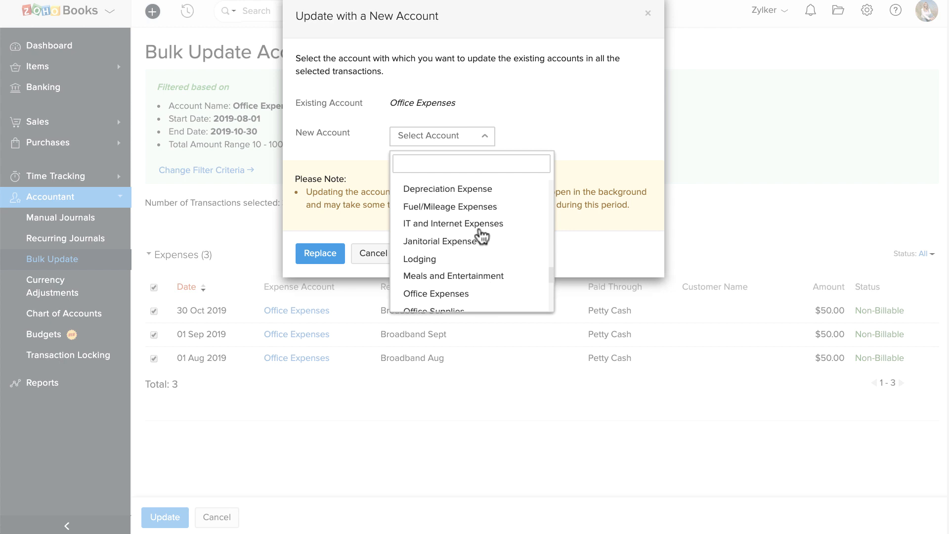
pyautogui.click(453, 223)
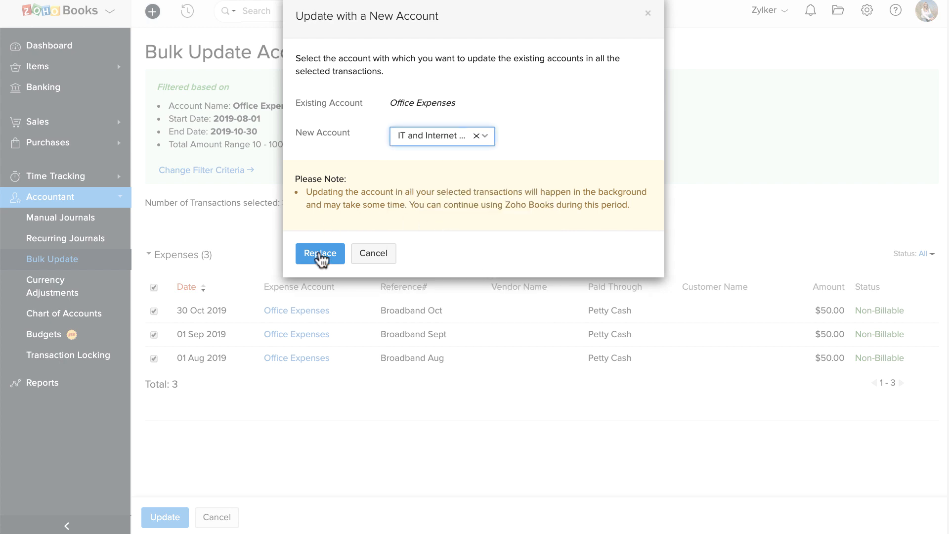
pyautogui.click(320, 253)
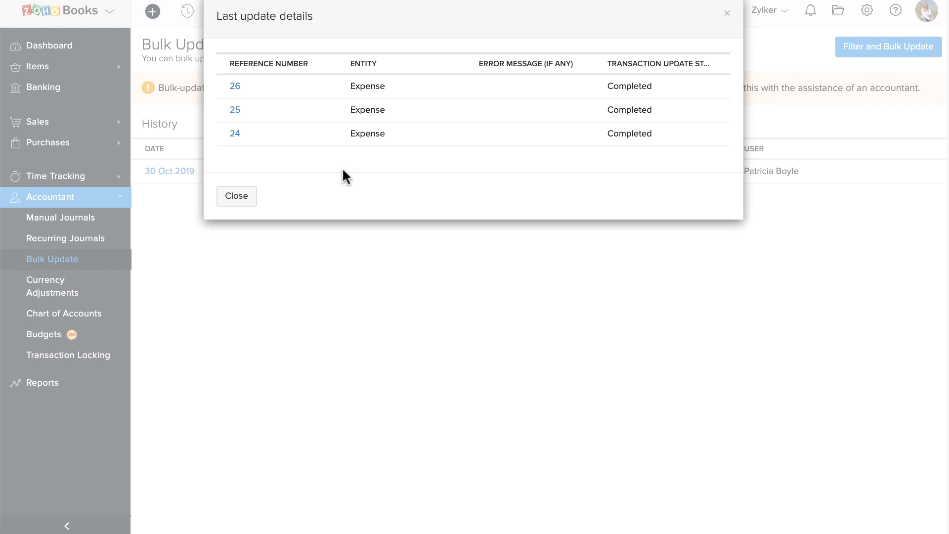
# Close the last update details showing three completed expenses.
pyautogui.click(236, 195)
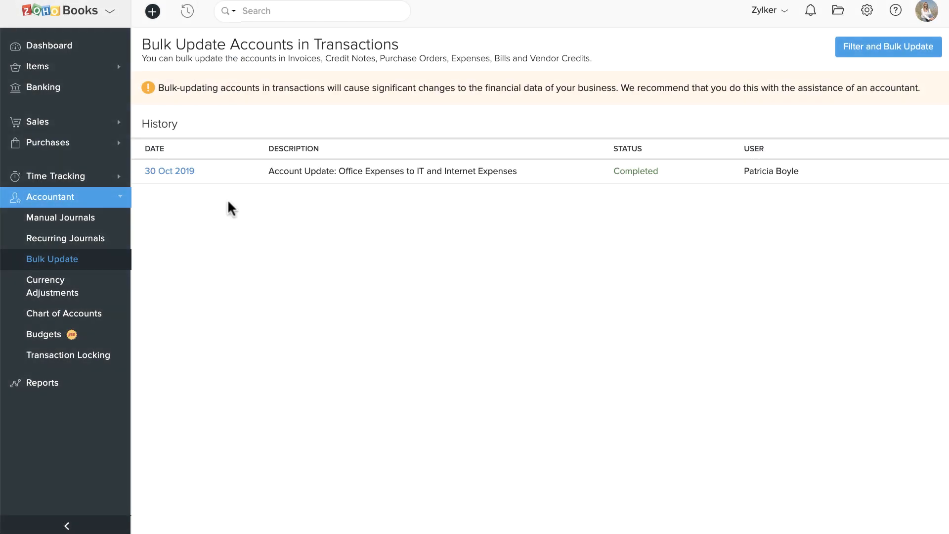